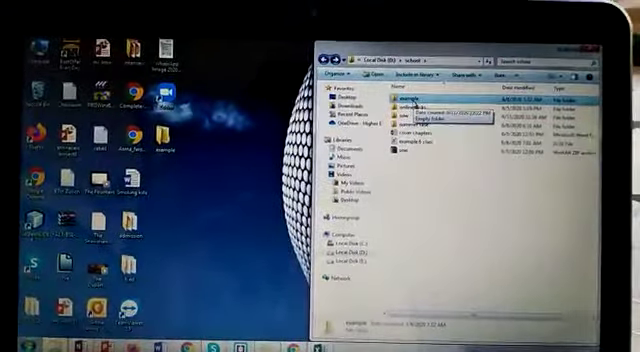
- Delete the folder from its context menu, sending it to the Recycle Bin
right_click(400, 104)
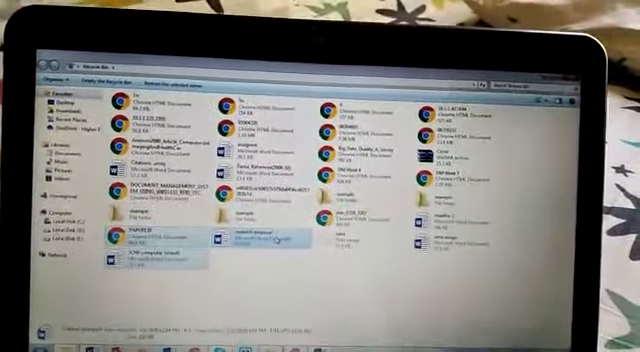
- Show the context menu for the Recycle Bin's deleted items
right_click(270, 244)
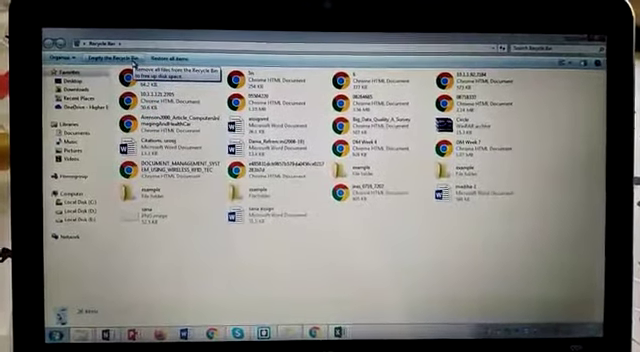
- Empty the Recycle Bin and confirm permanent deletion of all items
click(110, 52)
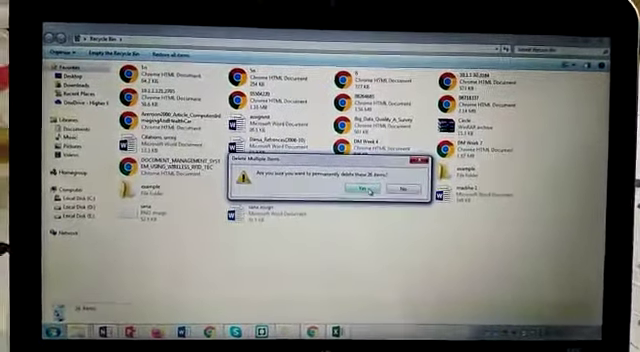
click(352, 190)
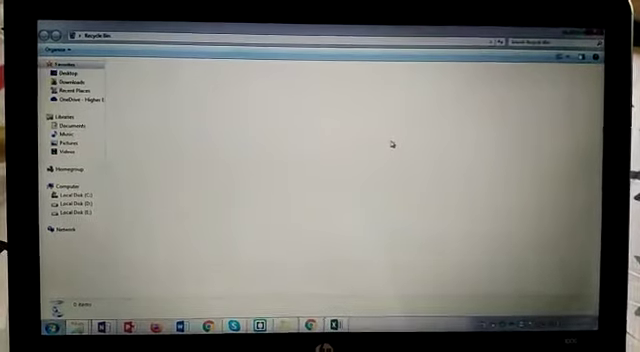
mouse_move(450, 190)
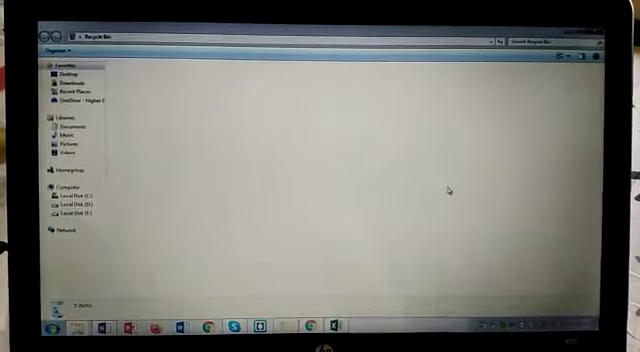